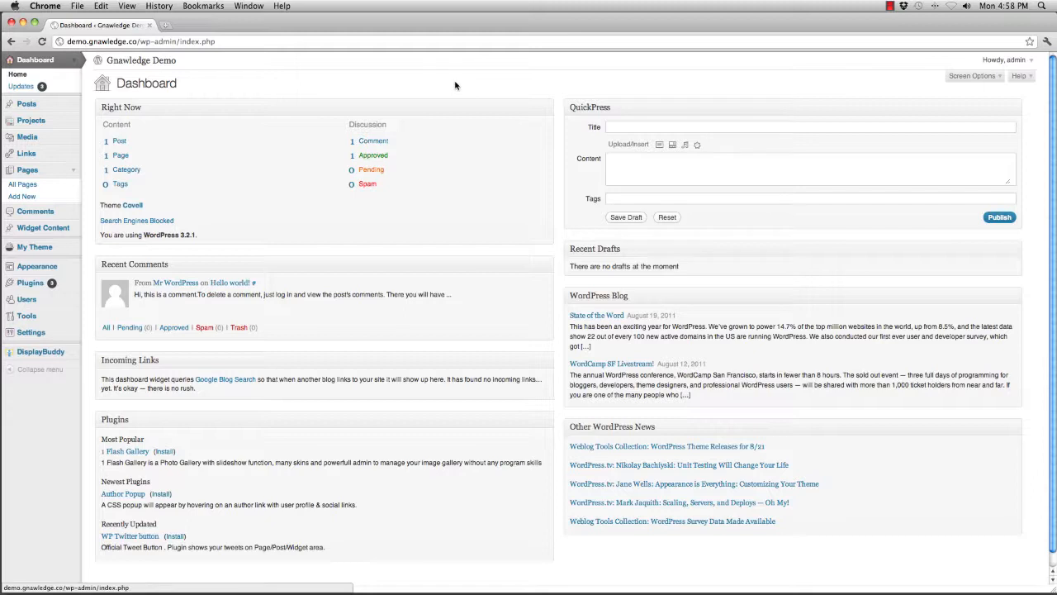
mouse_move(39, 120)
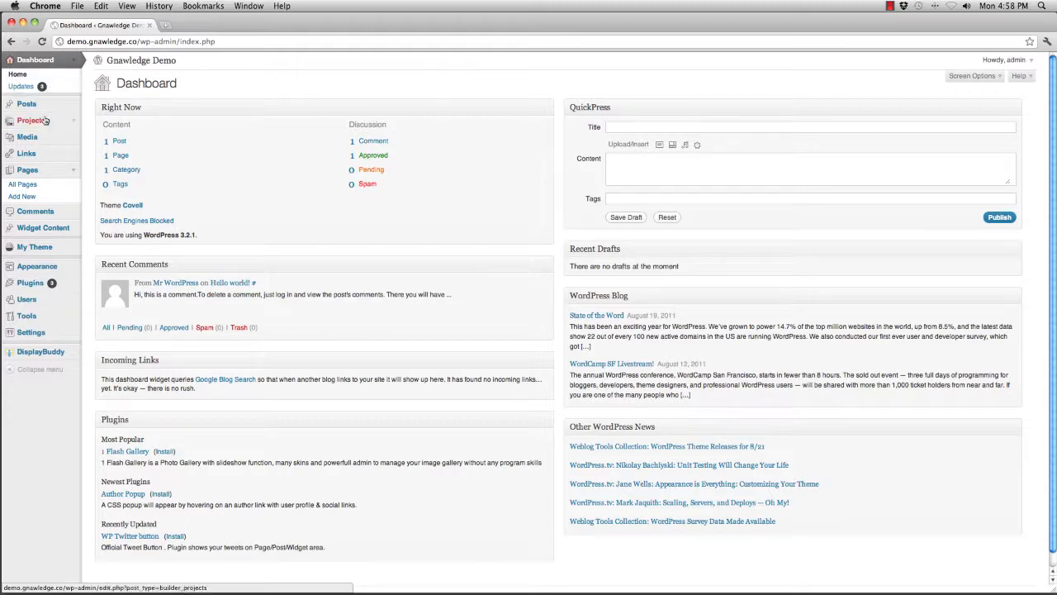
mouse_move(74, 127)
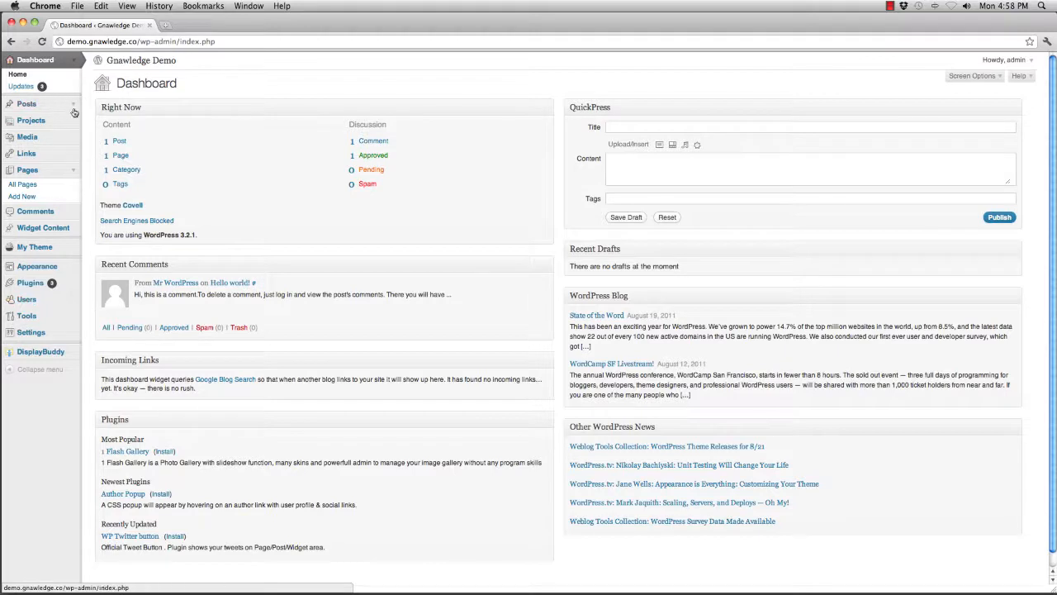
Collapse the WordPress admin sidebar to icons only using Collapse menu
left_click(25, 103)
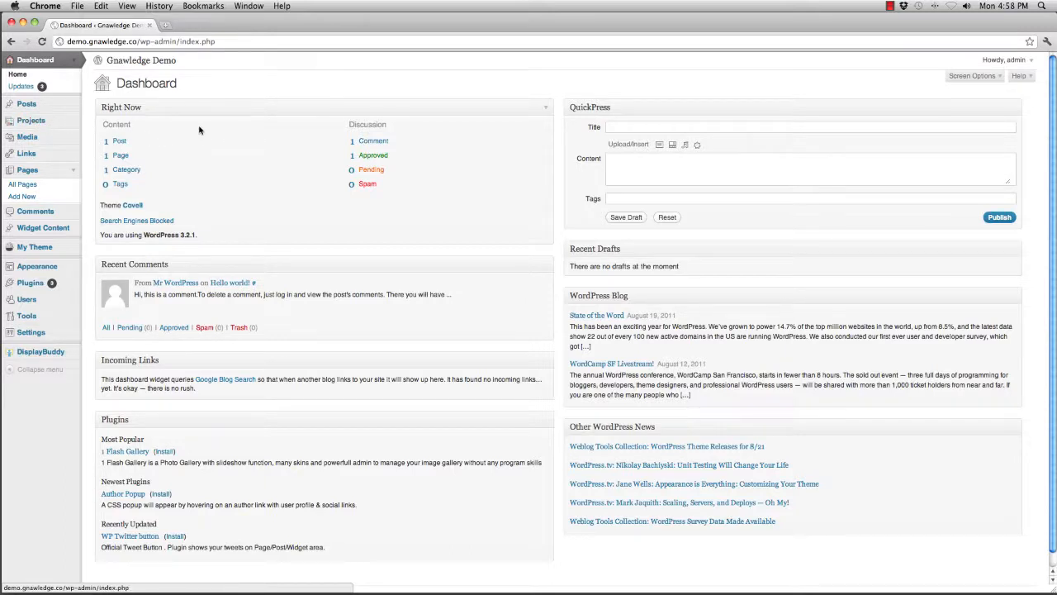
mouse_move(202, 349)
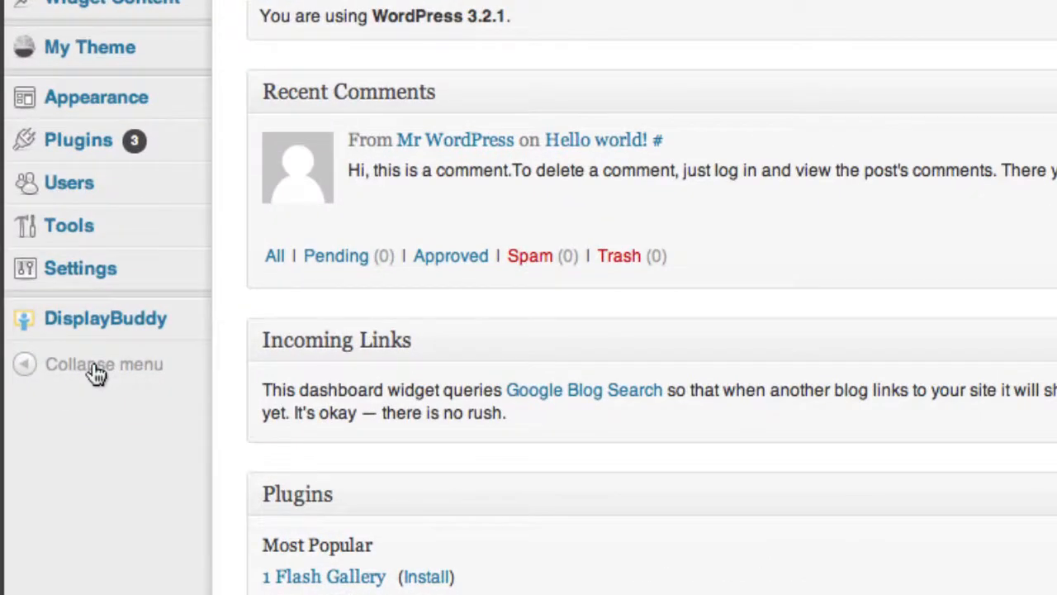
left_click(96, 365)
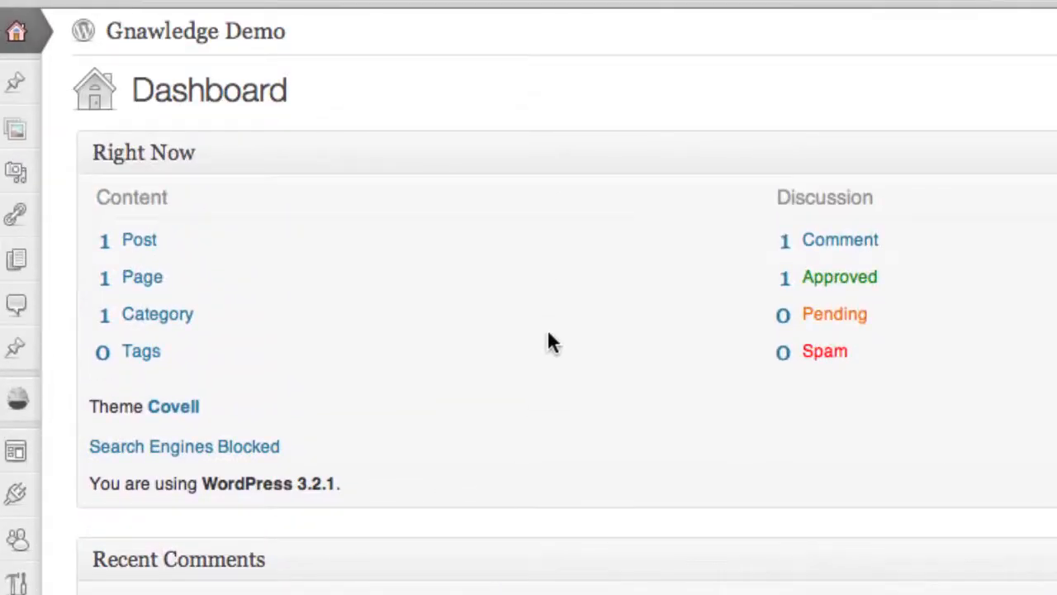
mouse_move(153, 99)
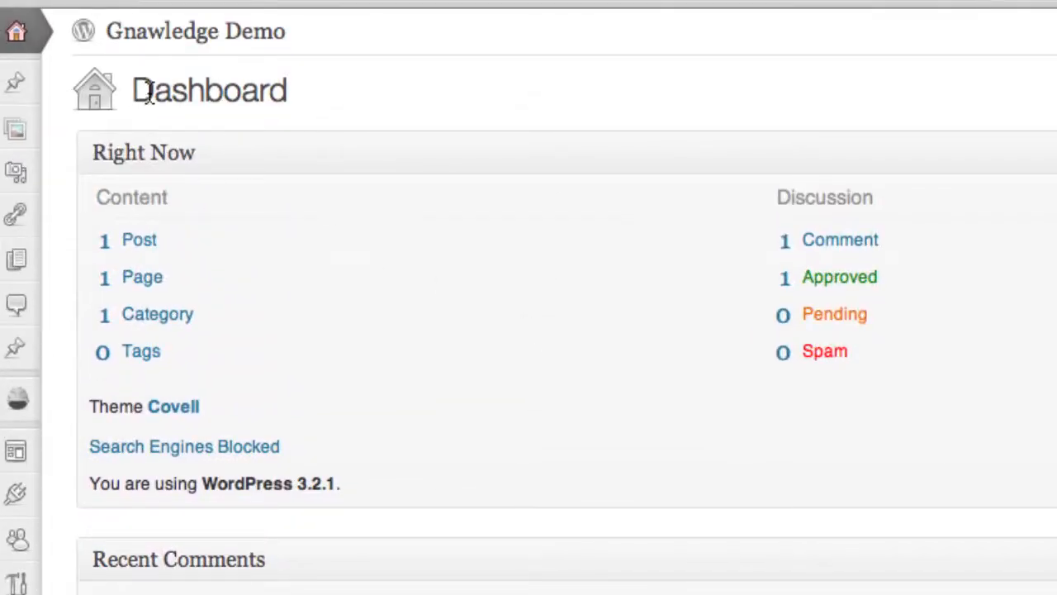
mouse_move(16, 83)
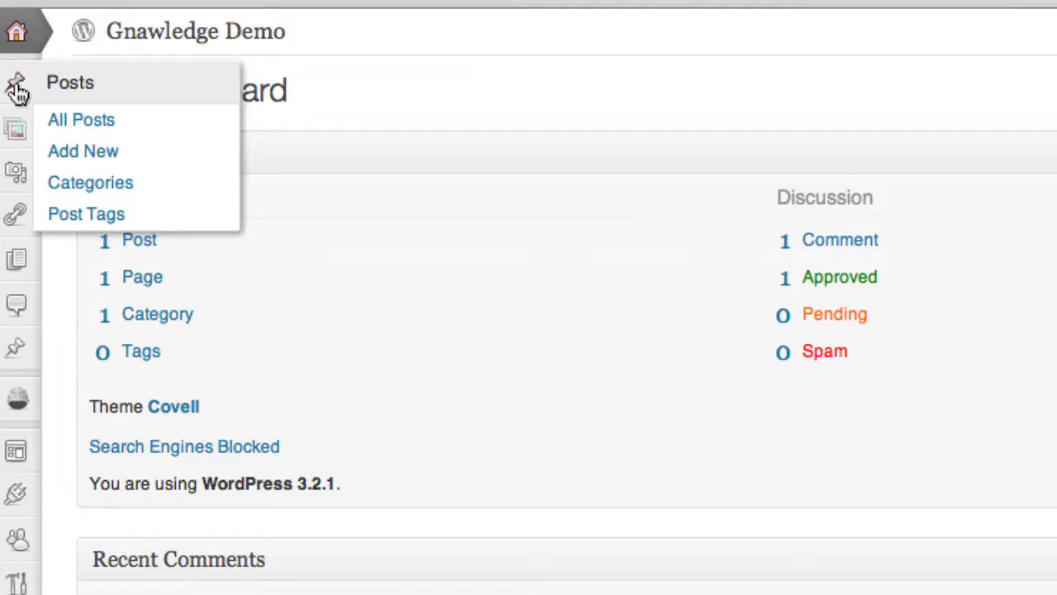